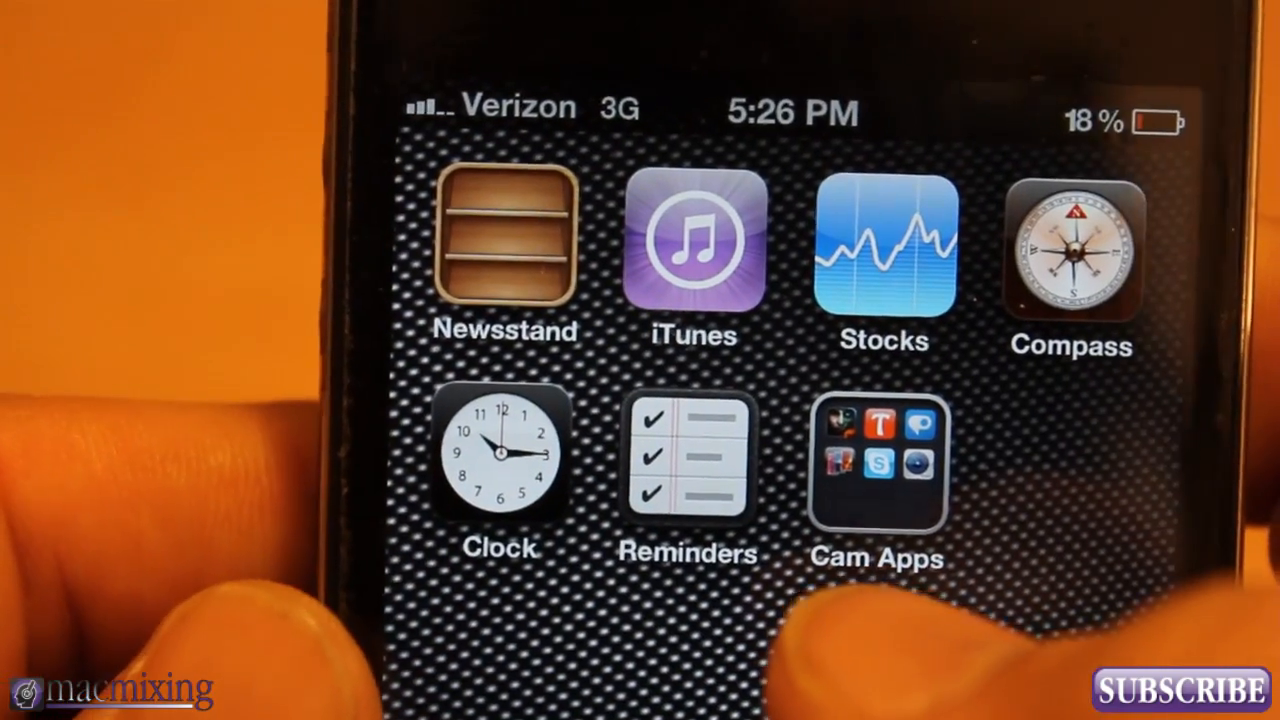
Hold a home-screen icon so icons jiggle, then combine Clock and Reminders into Utilities
{"action": "left_click", "coordinate": [877, 463]}
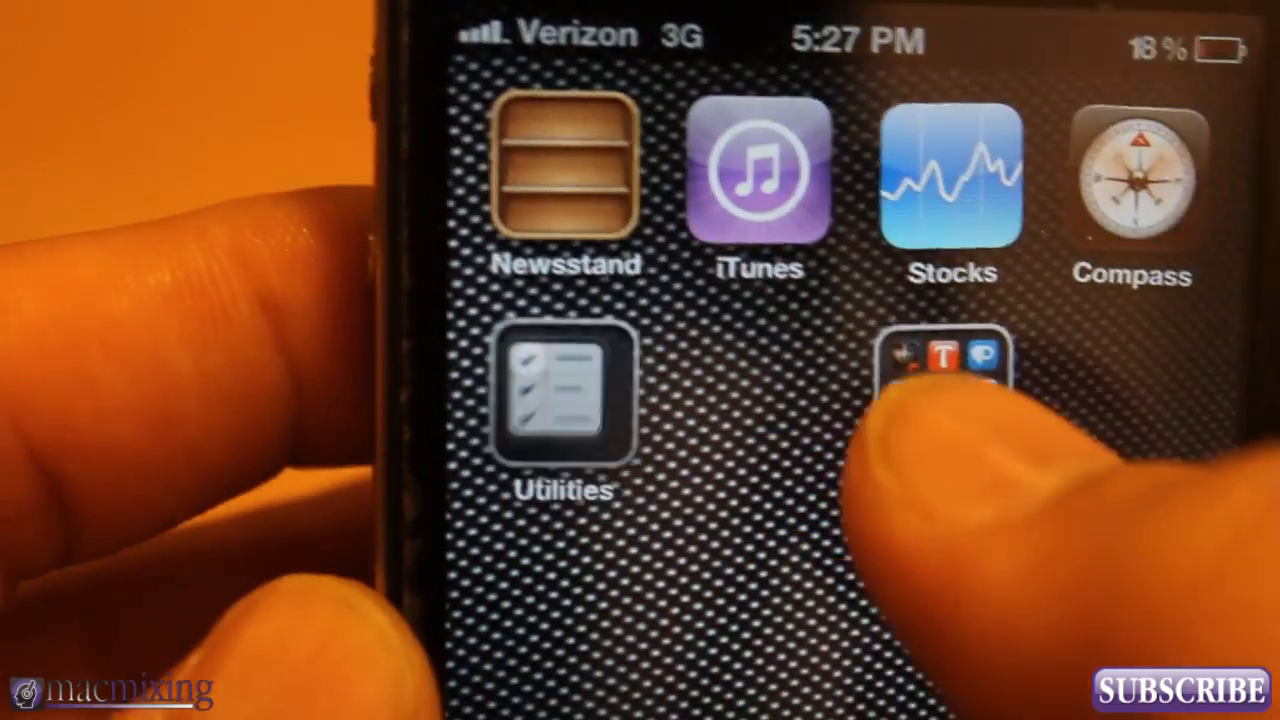
Drag the Cam Apps folder into the forming folder before it opens
{"action": "left_click", "coordinate": [565, 400]}
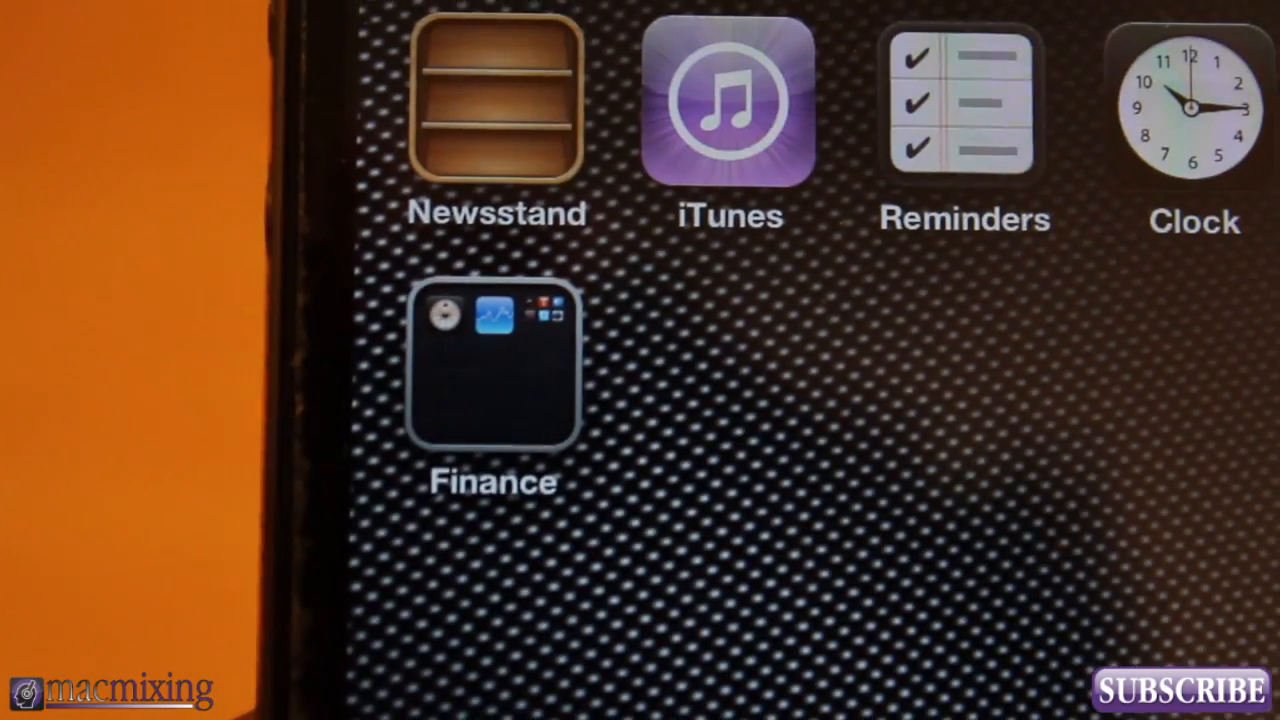
Rename the folder Finance with Compass and Stocks, moving Reminders and Clock back out
{"action": "left_click", "coordinate": [492, 365]}
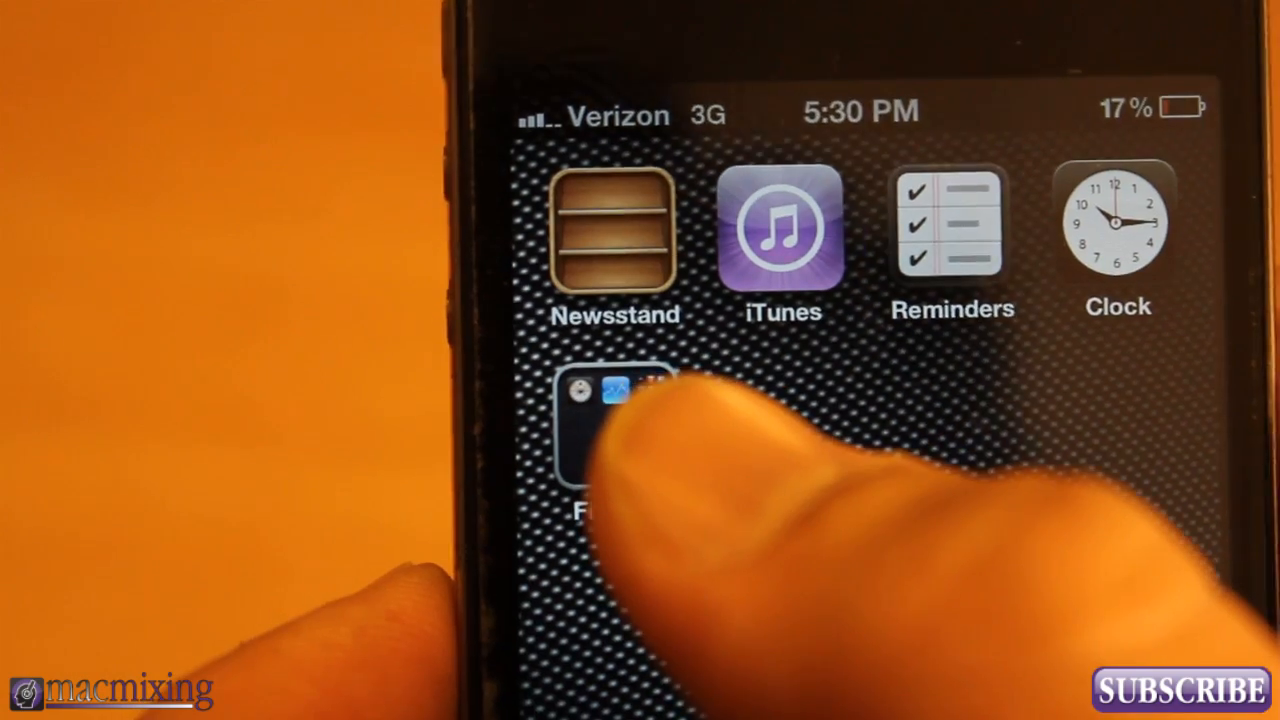
Open the Finance folder to crash Springboard, then dismiss the Low Battery alert
{"action": "left_click", "coordinate": [615, 440]}
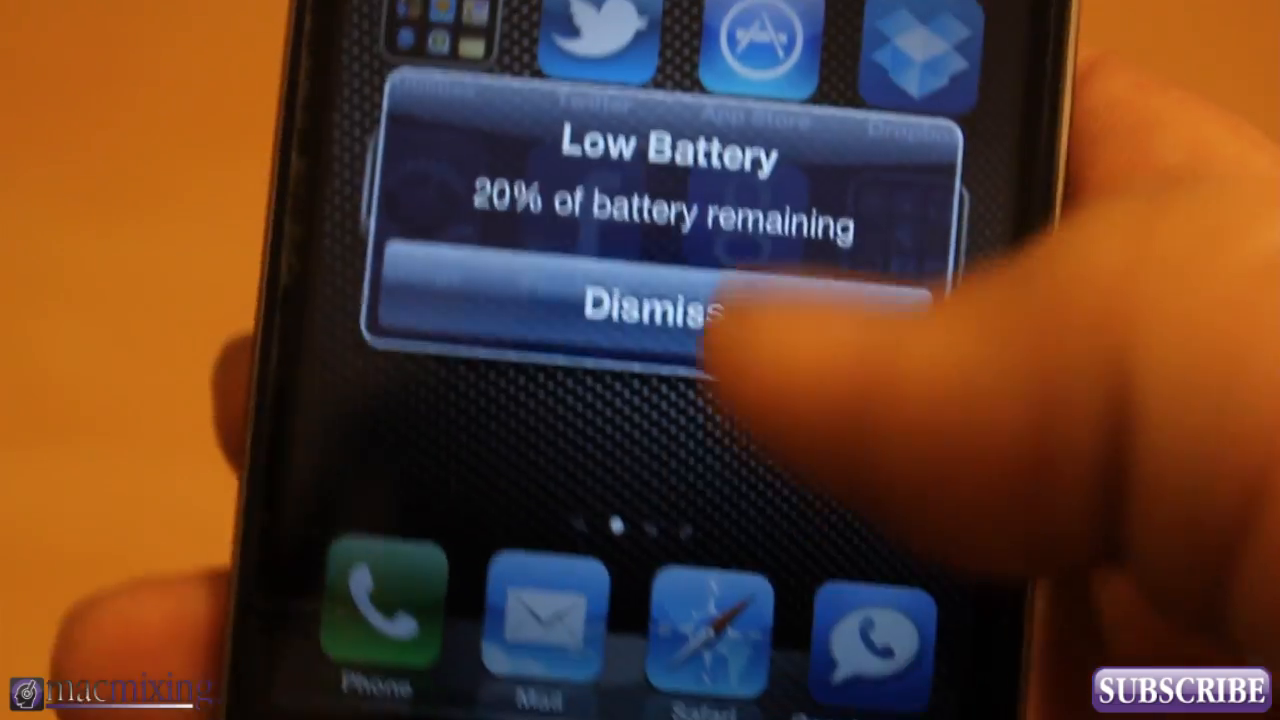
{"action": "left_click", "coordinate": [658, 308]}
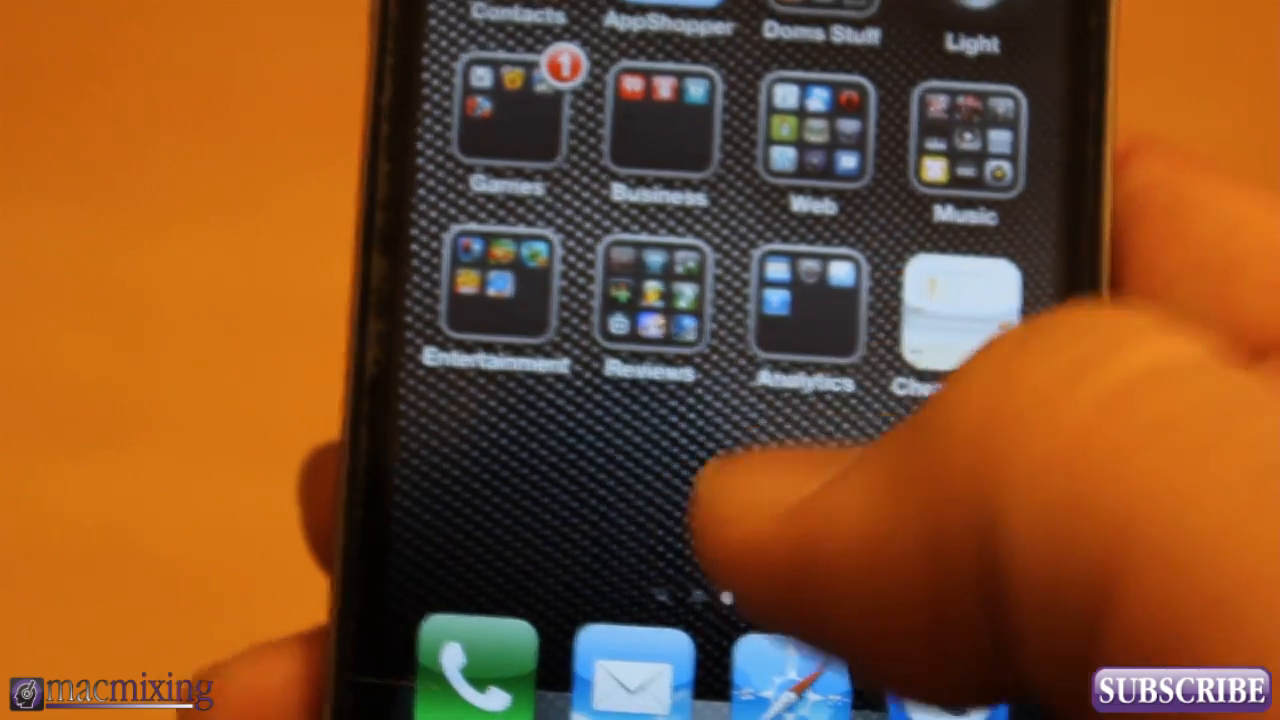